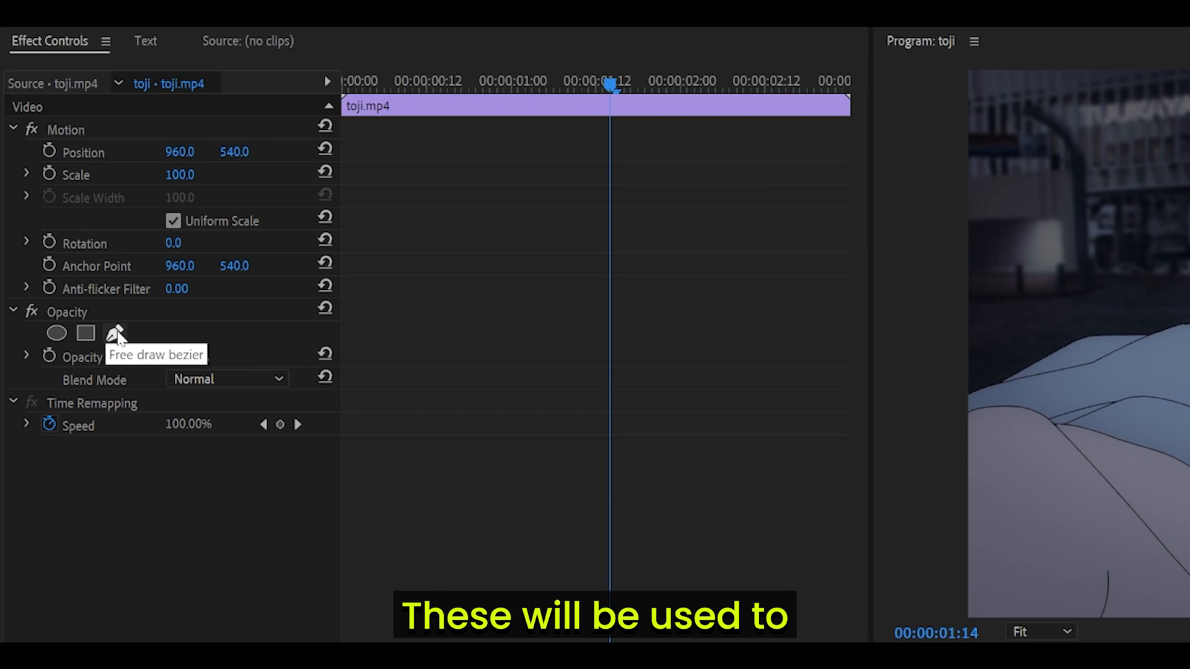
{"action": "mouse_move", "coordinate": [57, 334]}
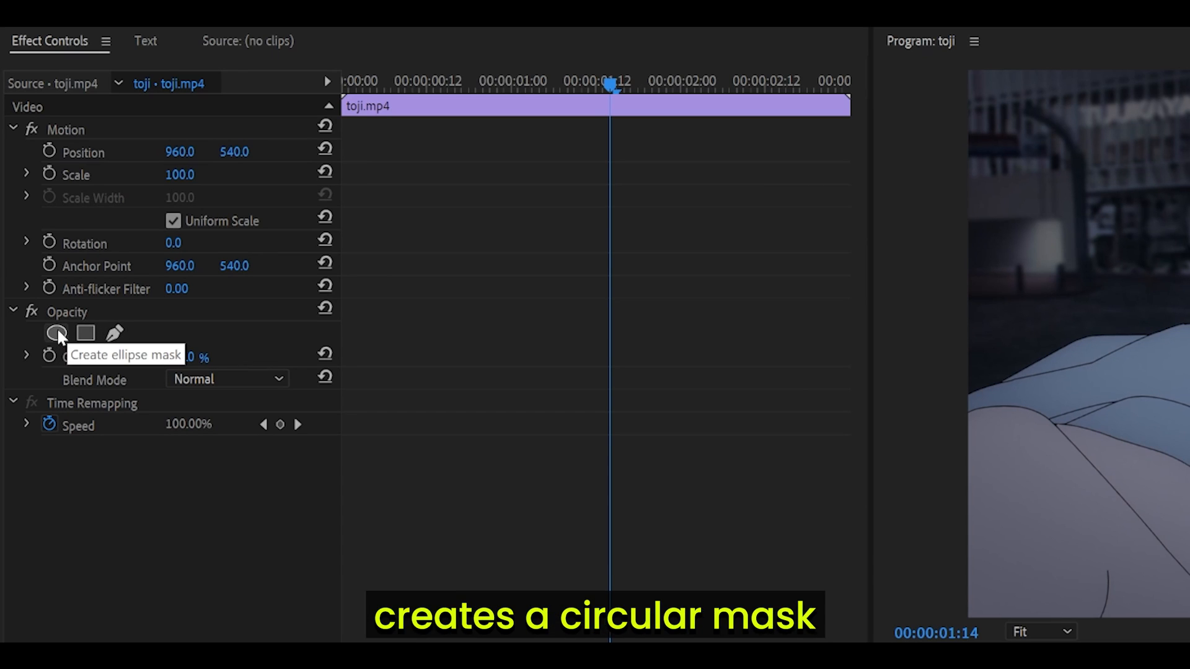
- Select the free-draw bezier pen under Opacity and place points along the character's outline
{"action": "left_click", "coordinate": [56, 333]}
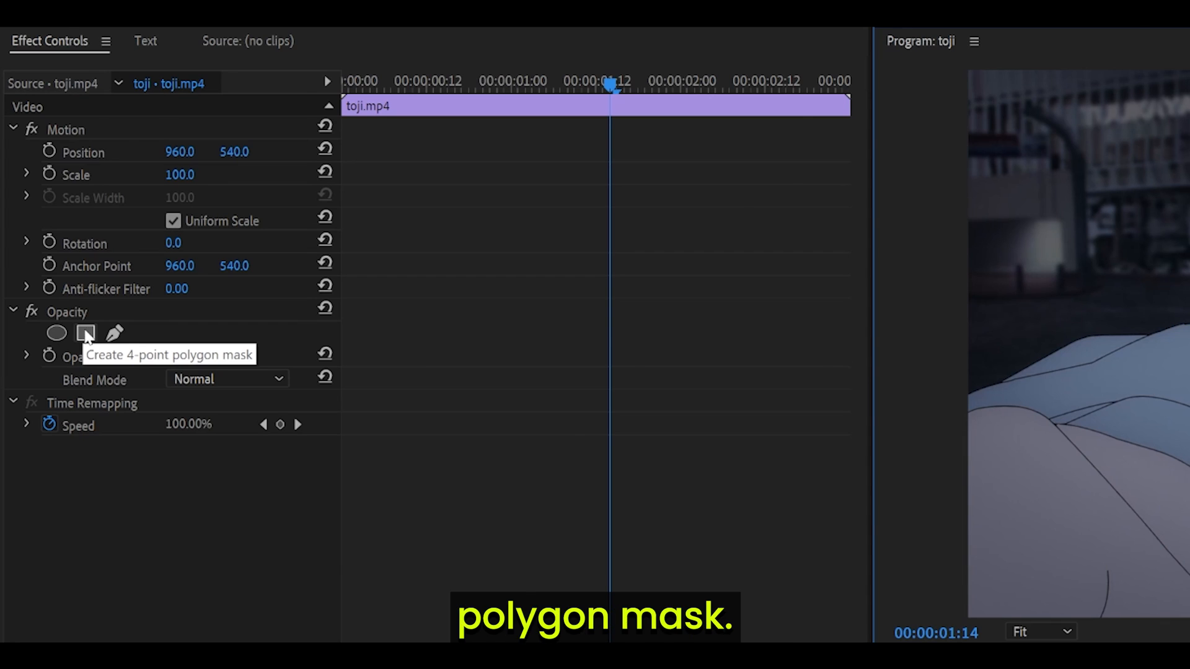
{"action": "left_click", "coordinate": [85, 332]}
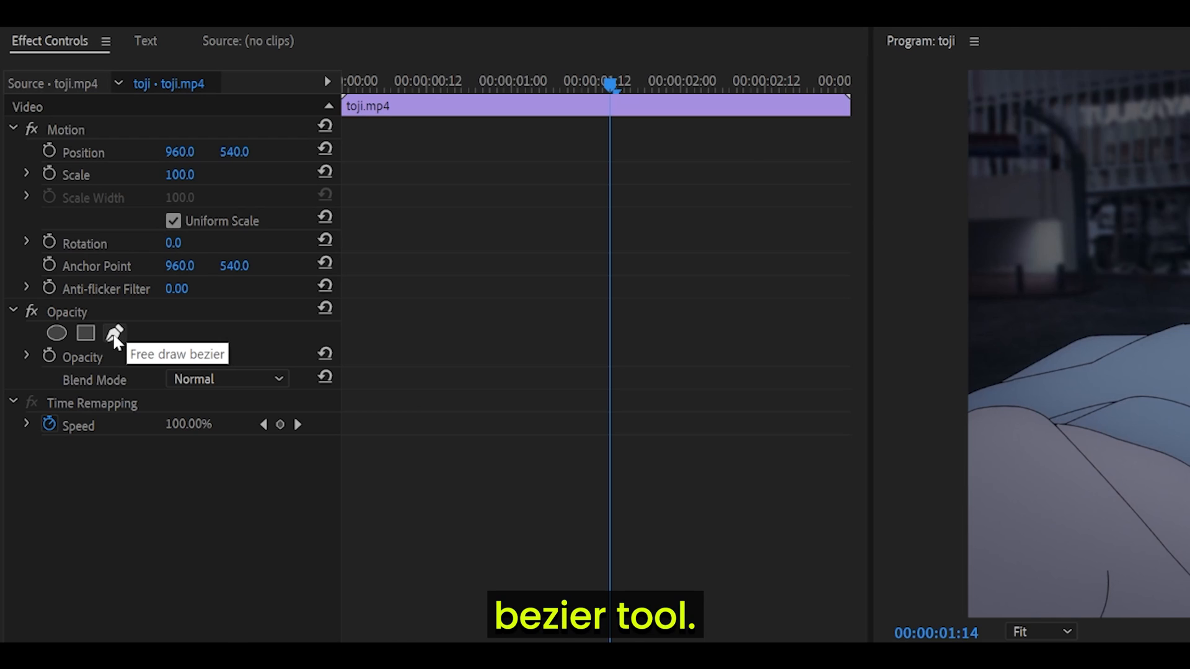
{"action": "left_click", "coordinate": [113, 332]}
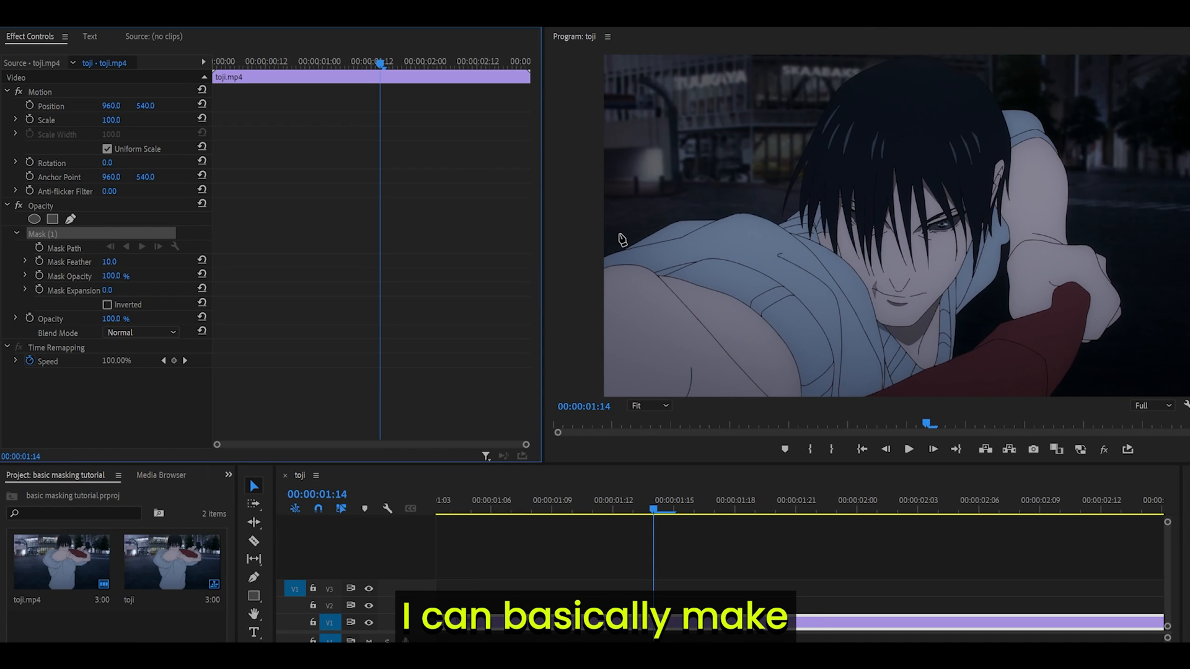
{"action": "mouse_move", "coordinate": [594, 263]}
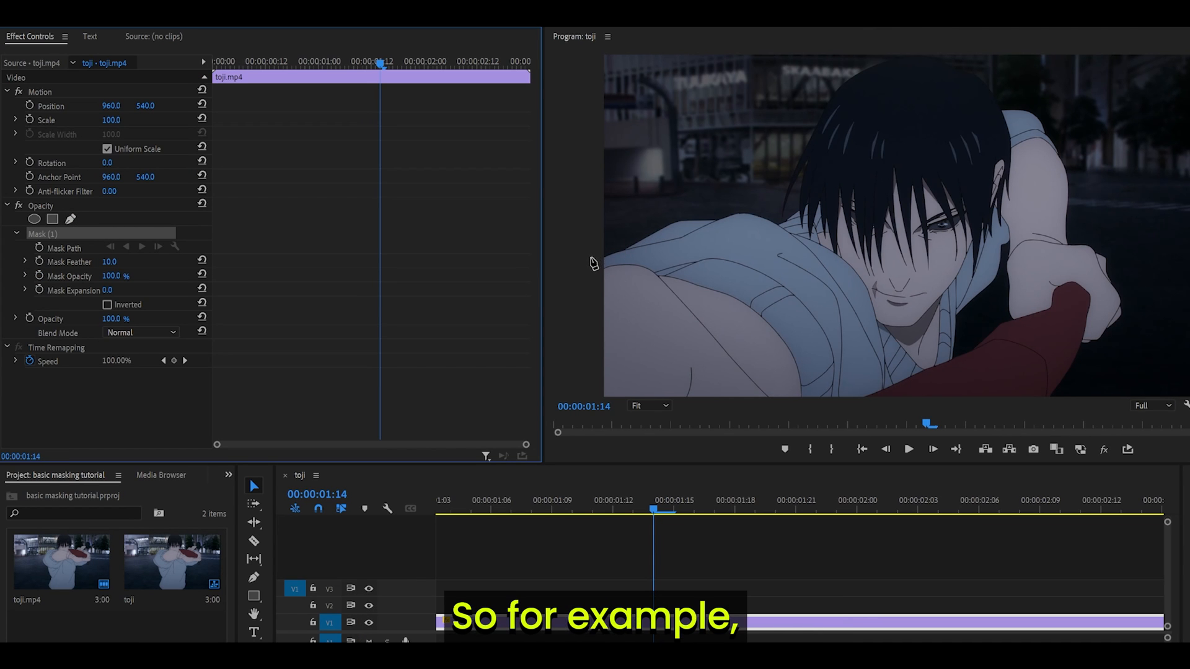
{"action": "mouse_move", "coordinate": [632, 142]}
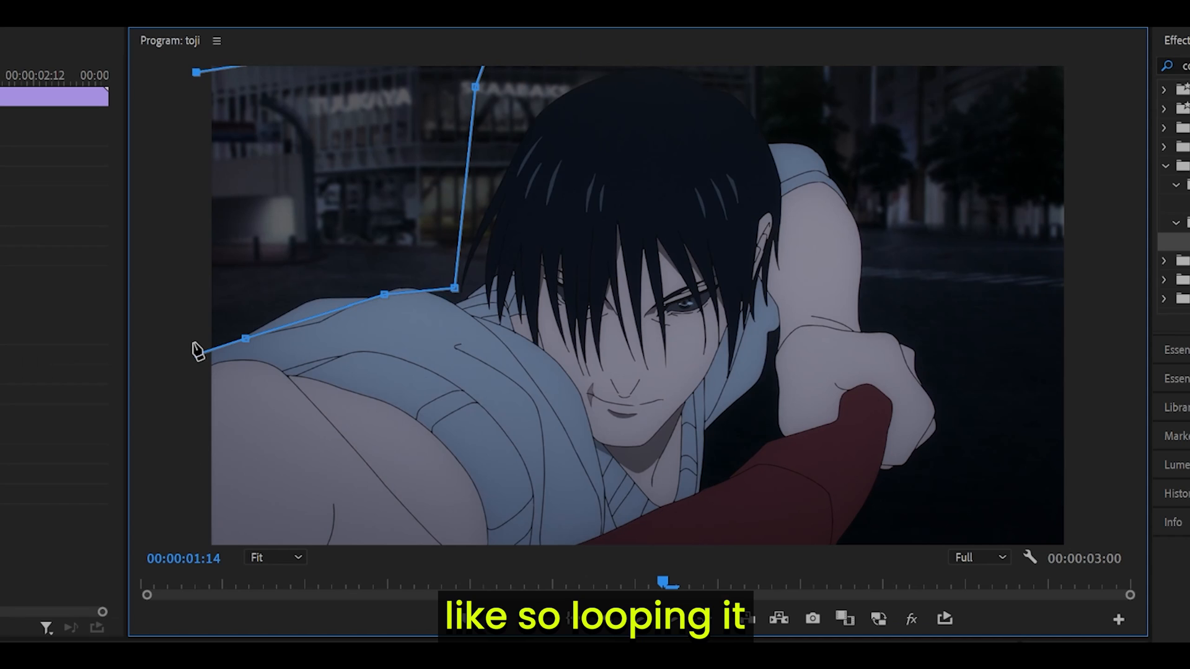
{"action": "left_click", "coordinate": [199, 338]}
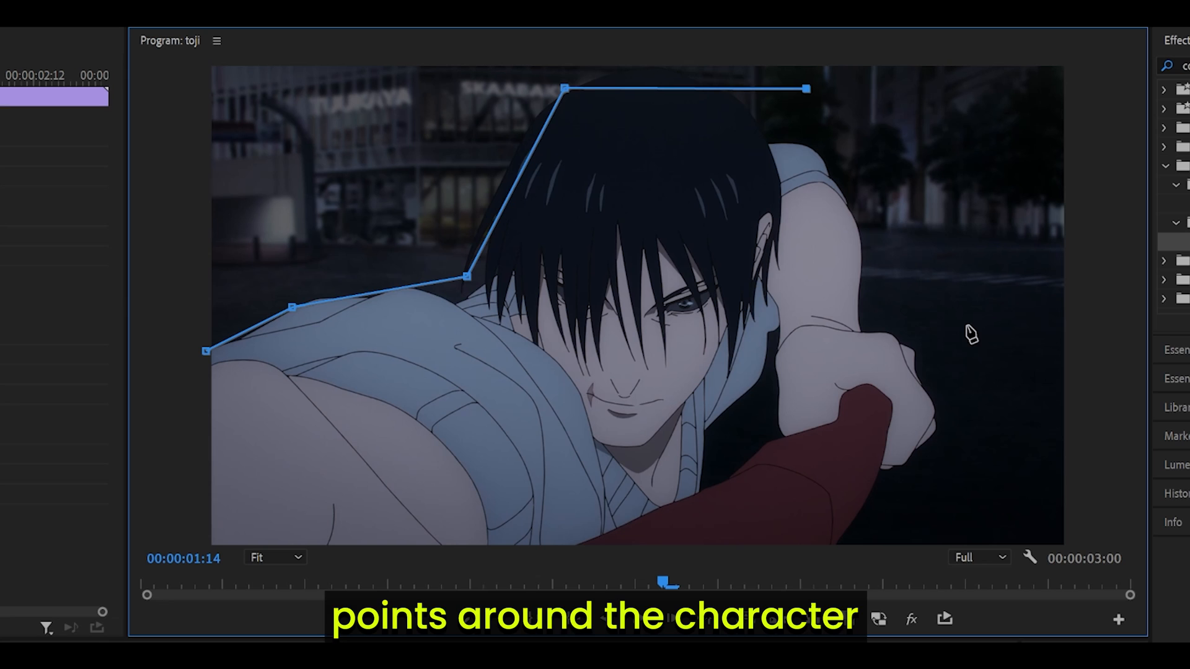
- Close the mask path at its first point and enable Inverted under Mask (1)
{"action": "left_click", "coordinate": [967, 332]}
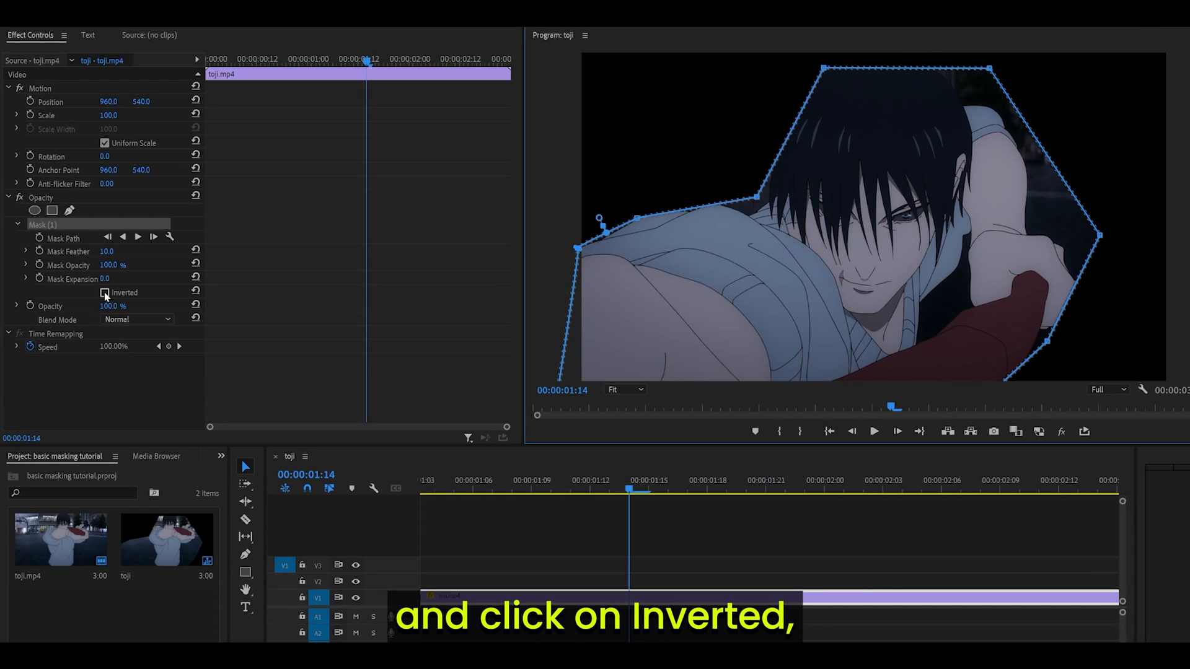
{"action": "left_click", "coordinate": [105, 292]}
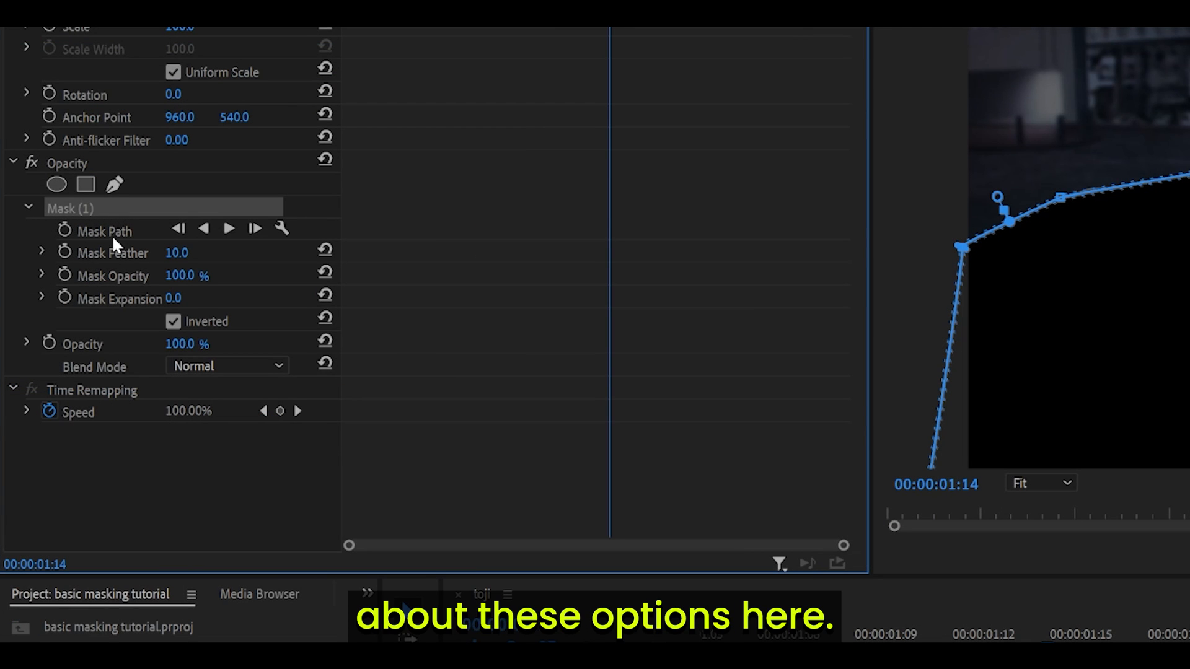
- Turn off mask inversion with the playhead at 00:00:00:17
{"action": "left_click", "coordinate": [106, 230]}
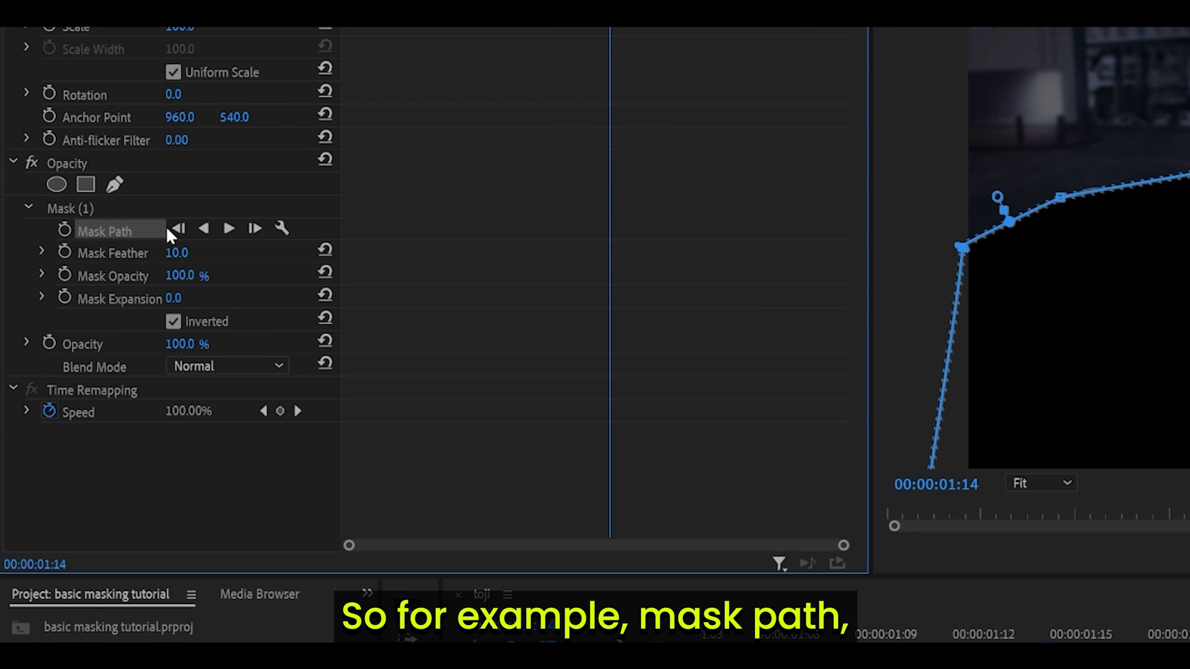
{"action": "mouse_move", "coordinate": [228, 228]}
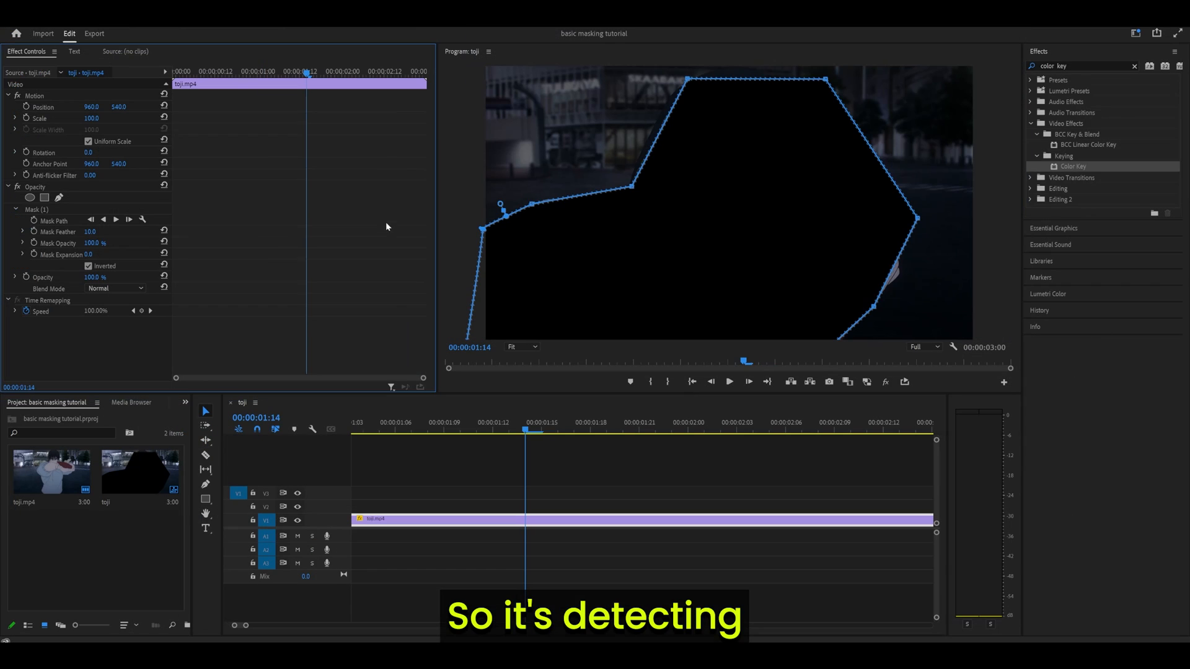
{"action": "mouse_move", "coordinate": [672, 220]}
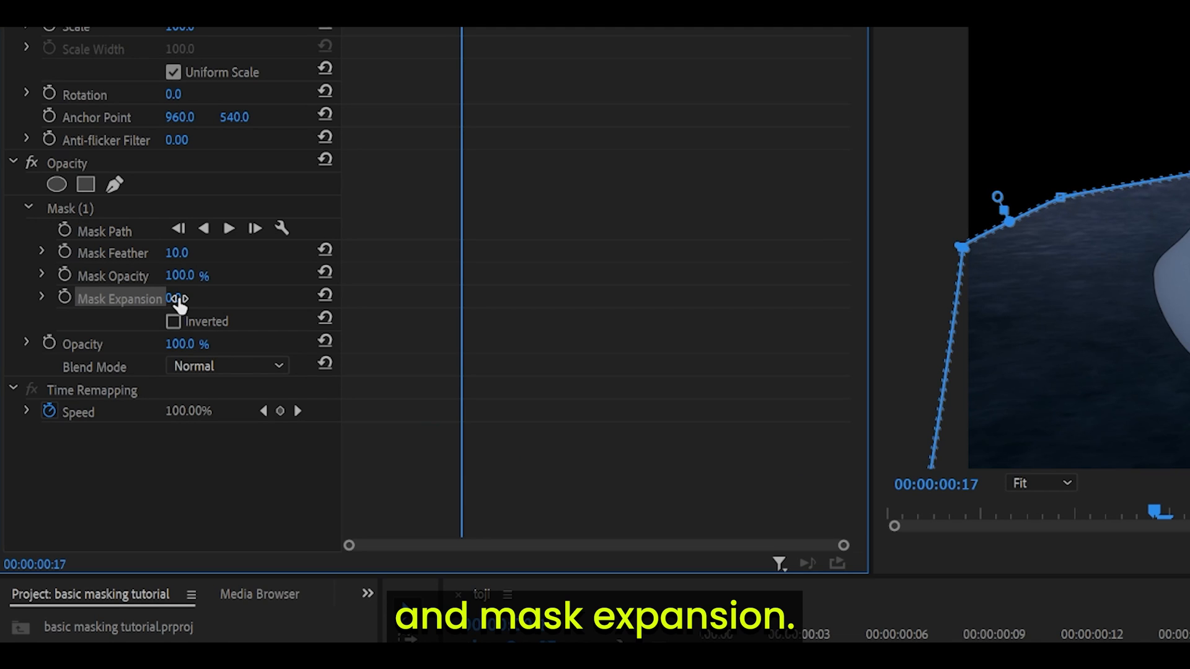
- Set Mask Expansion to 25 so the edge spreads past the traced outline
{"action": "left_click_drag", "start_coordinate": [177, 297], "coordinate": [220, 297]}
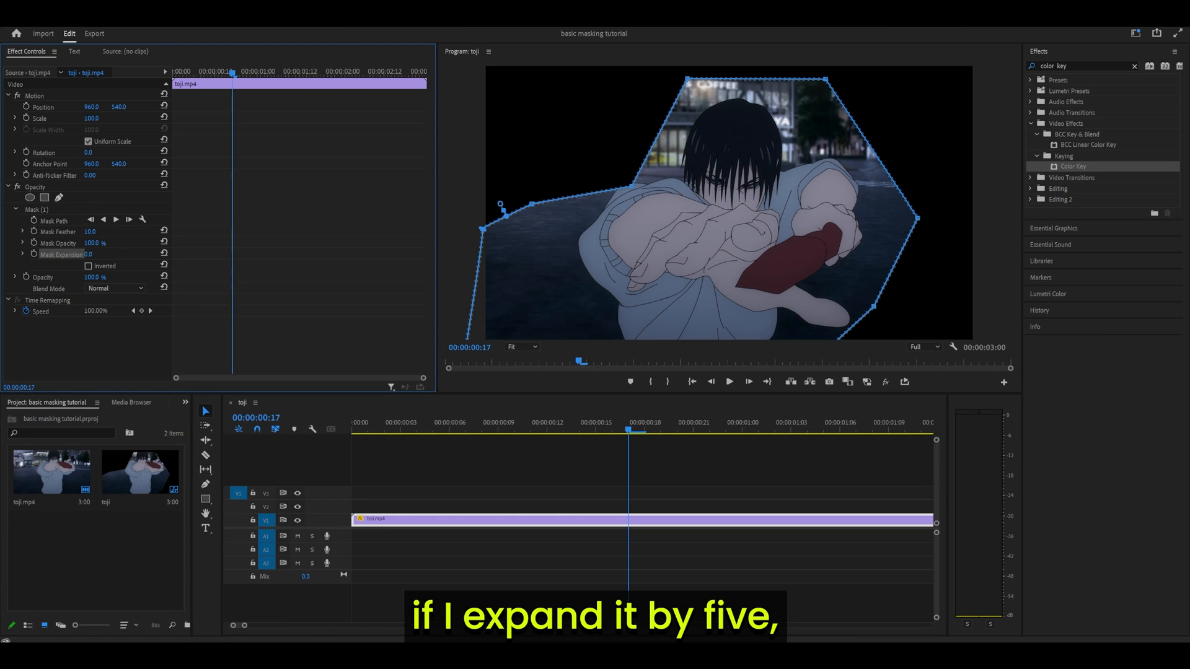
{"action": "type", "text": "25"}
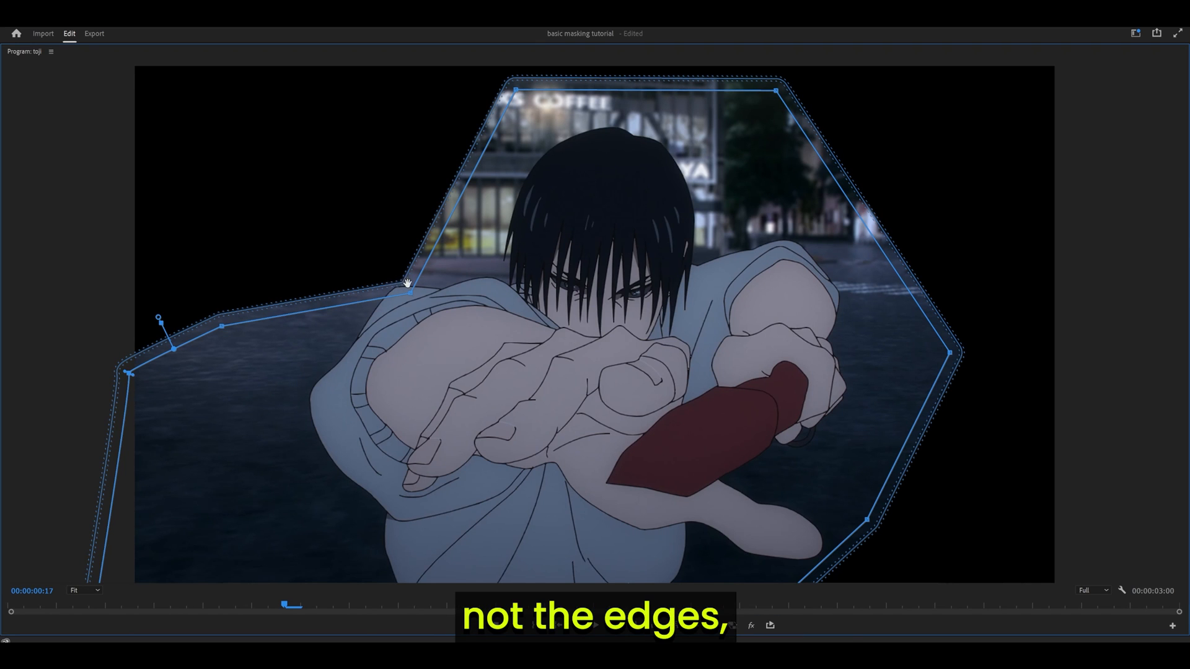
{"action": "left_click", "coordinate": [84, 590]}
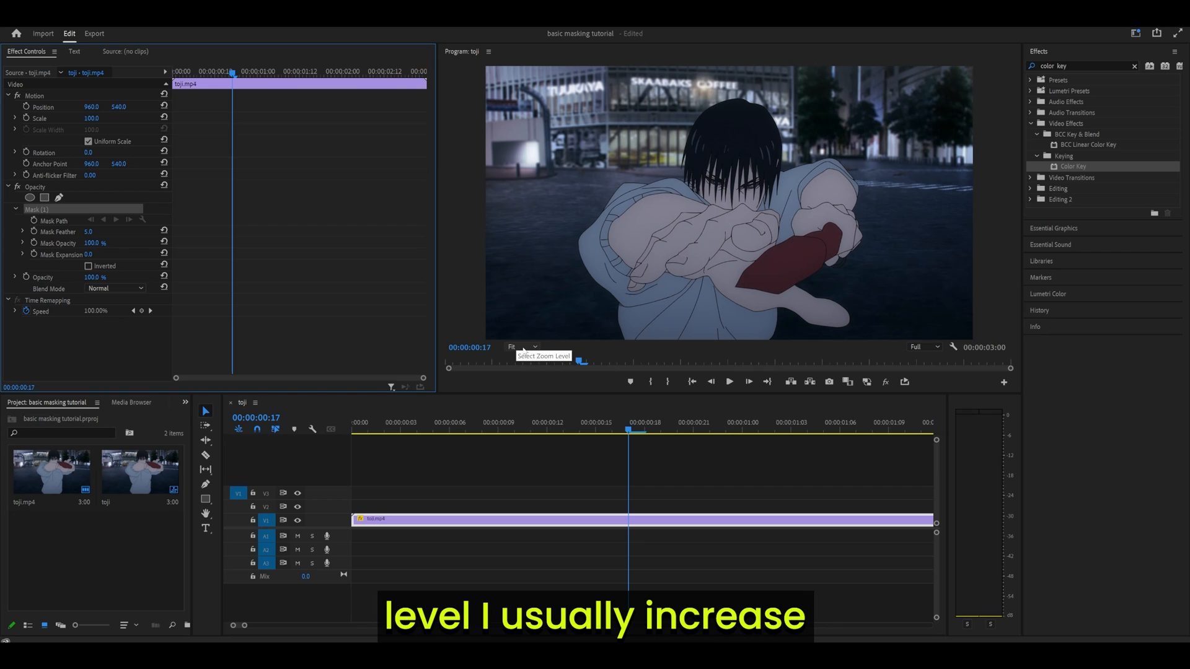
- Zoom the Program Monitor to 400% and trace mask points up the shoulder and sleeve
{"action": "left_click", "coordinate": [521, 347]}
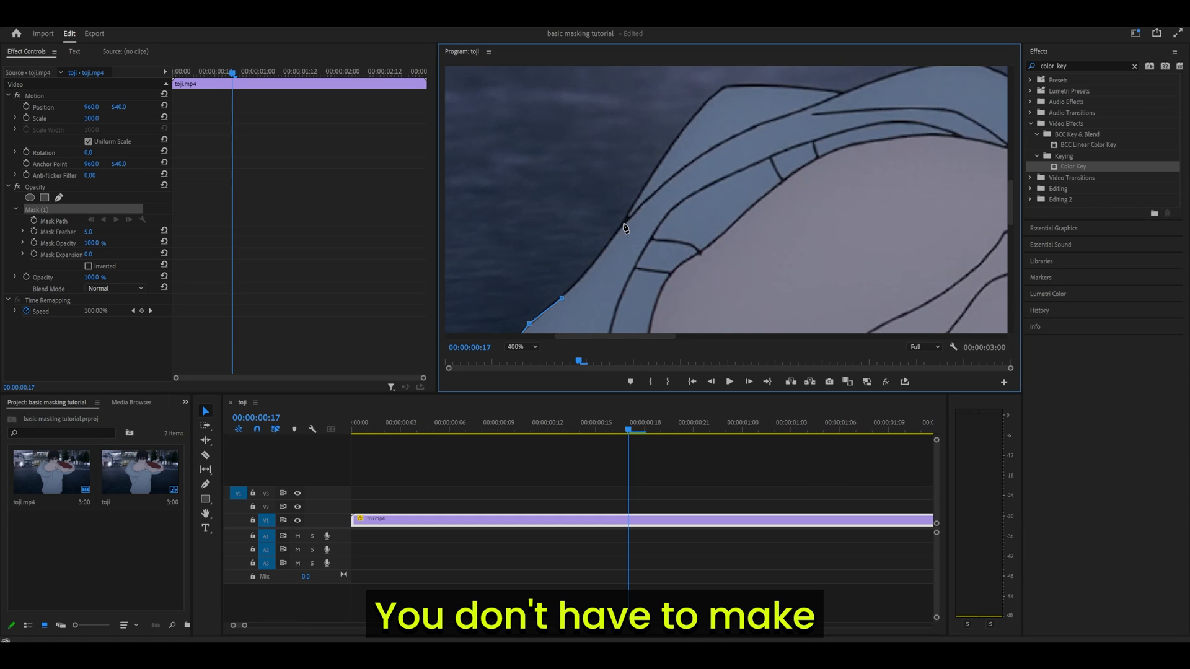
{"action": "mouse_move", "coordinate": [564, 290]}
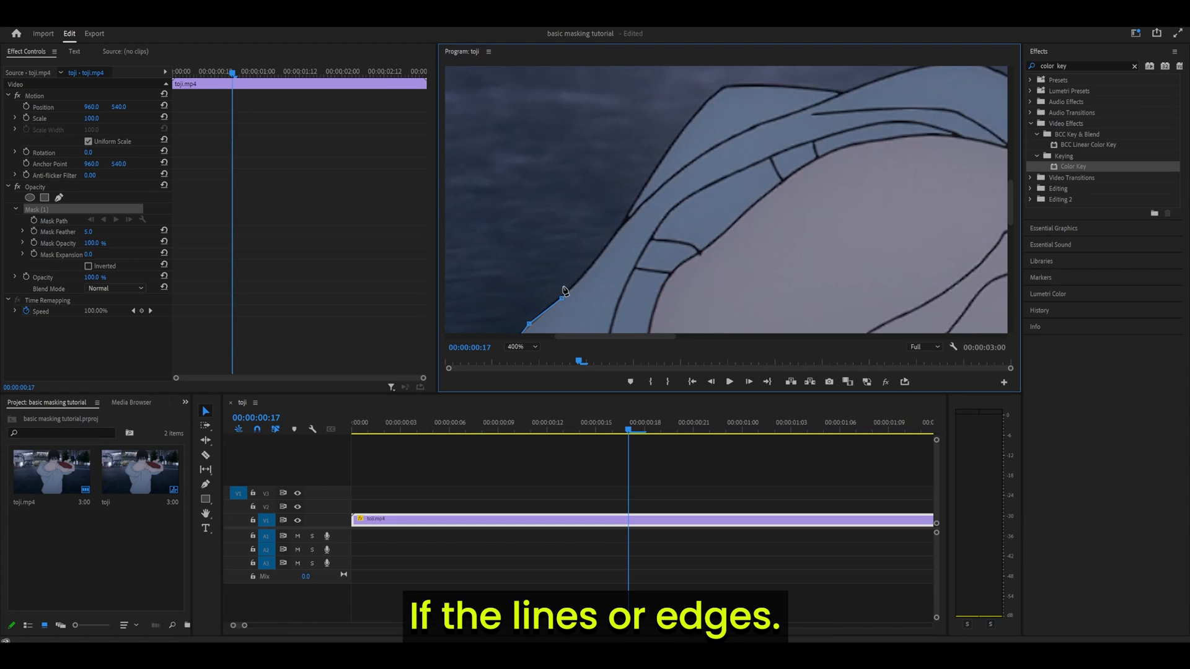
{"action": "mouse_move", "coordinate": [628, 221]}
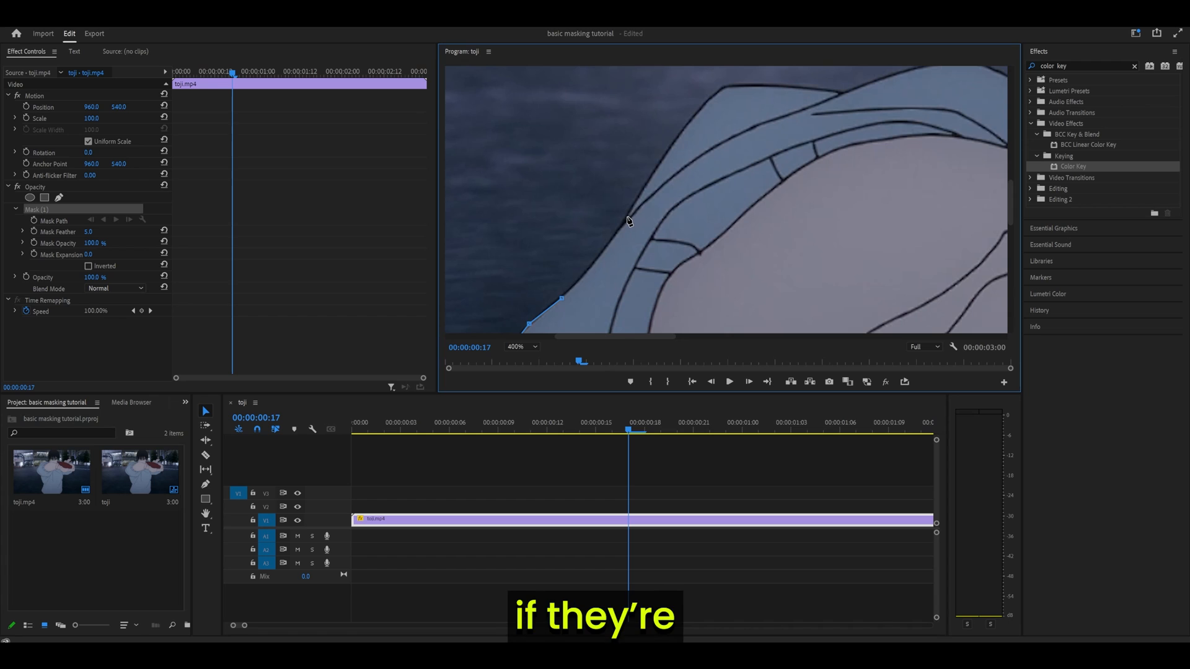
{"action": "left_click_drag", "start_coordinate": [558, 298], "coordinate": [628, 218]}
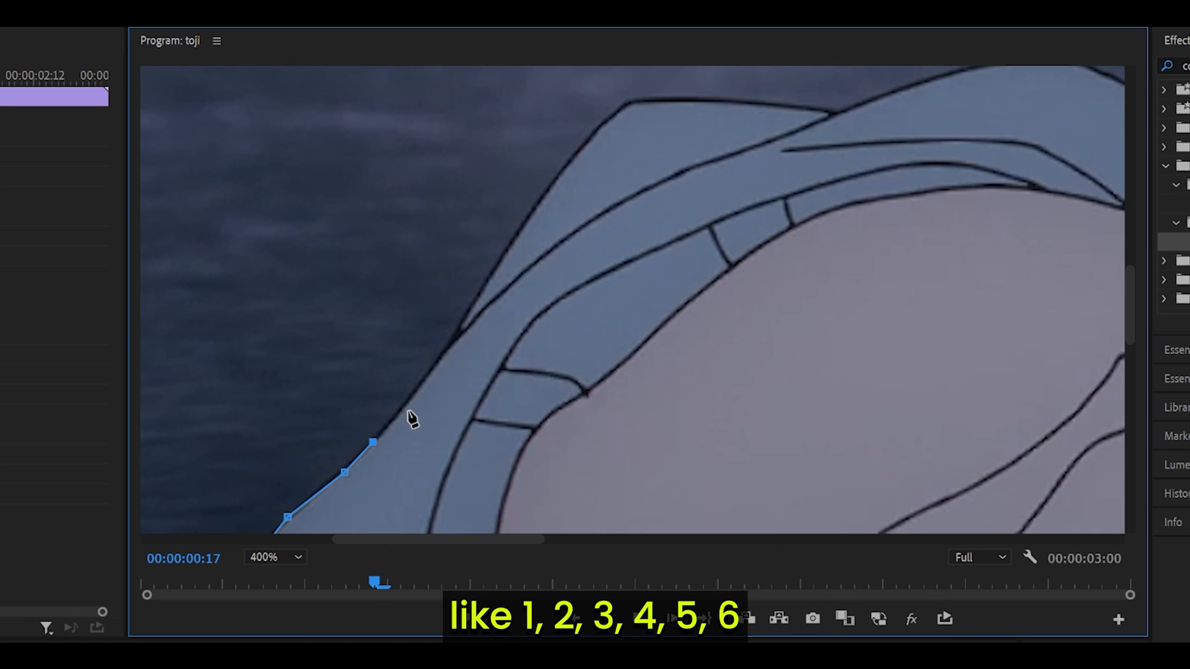
{"action": "left_click_drag", "start_coordinate": [372, 444], "coordinate": [443, 349]}
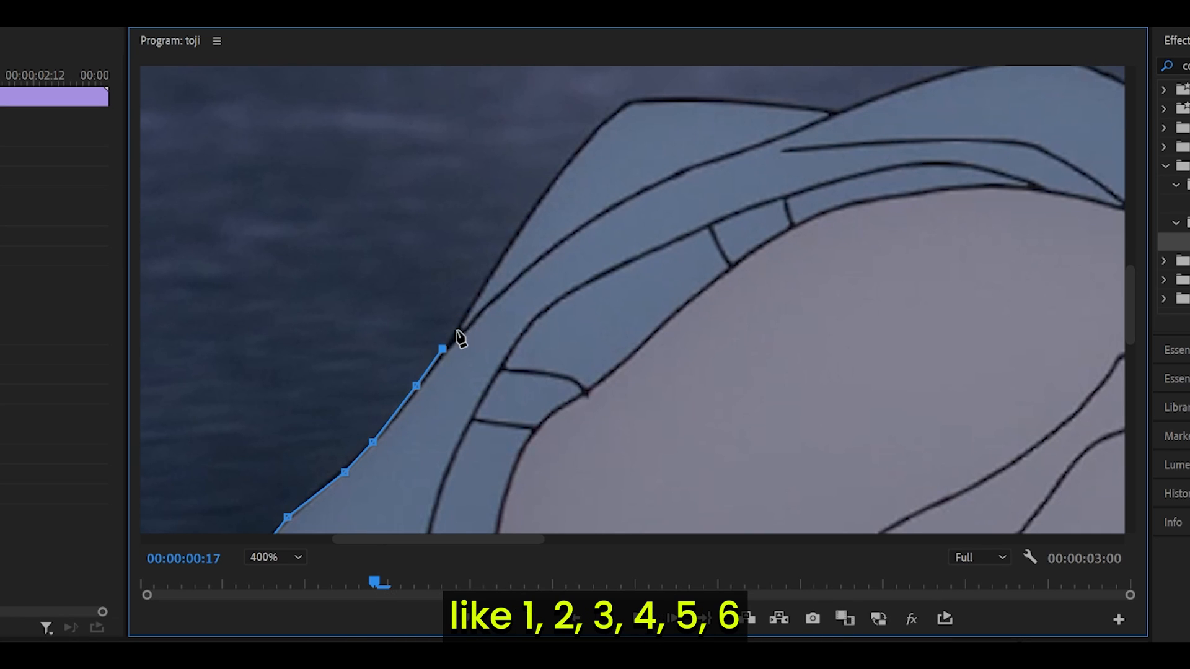
{"action": "left_click_drag", "start_coordinate": [443, 349], "coordinate": [499, 266]}
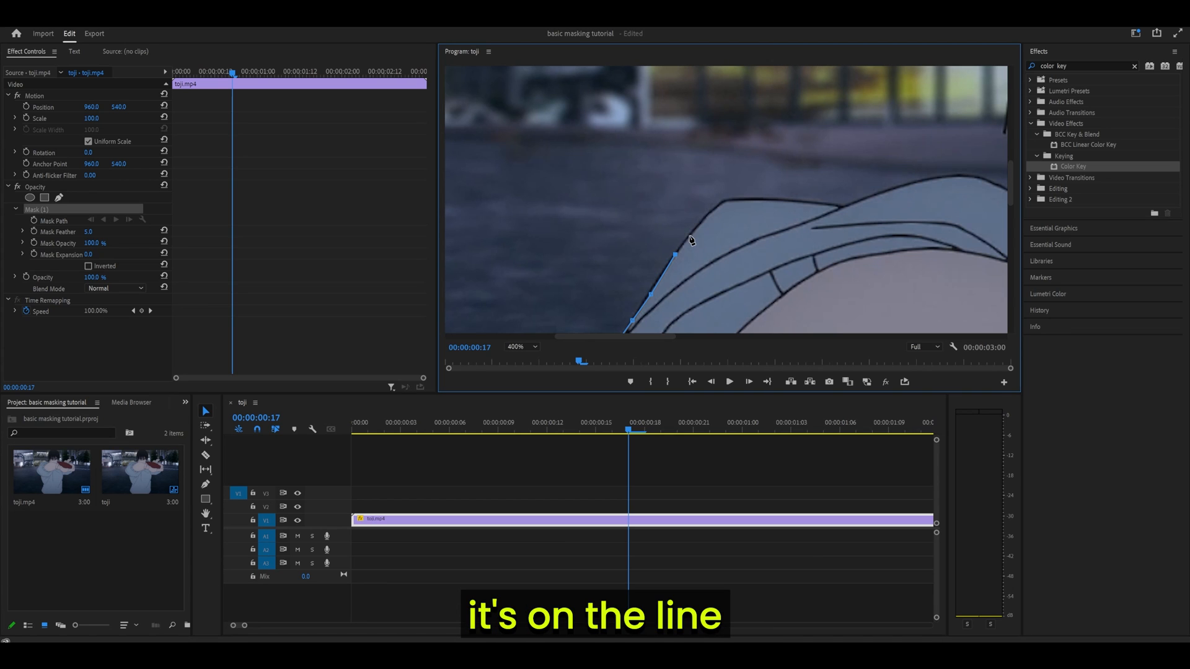
{"action": "left_click_drag", "start_coordinate": [675, 258], "coordinate": [694, 227]}
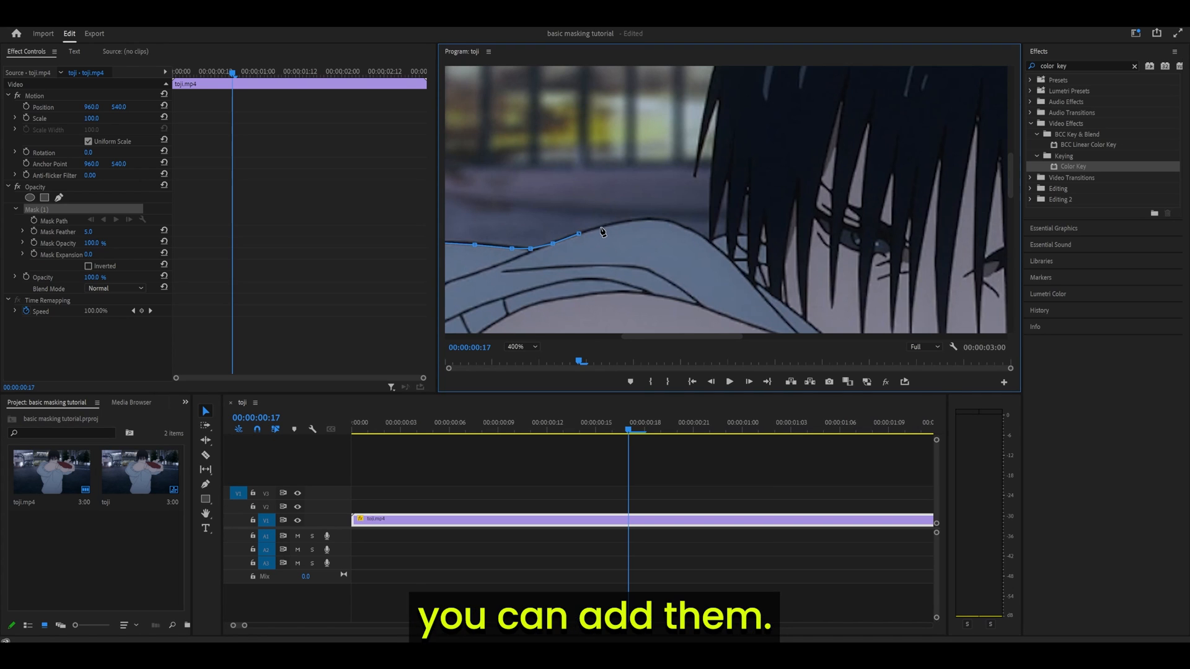
{"action": "mouse_move", "coordinate": [709, 244]}
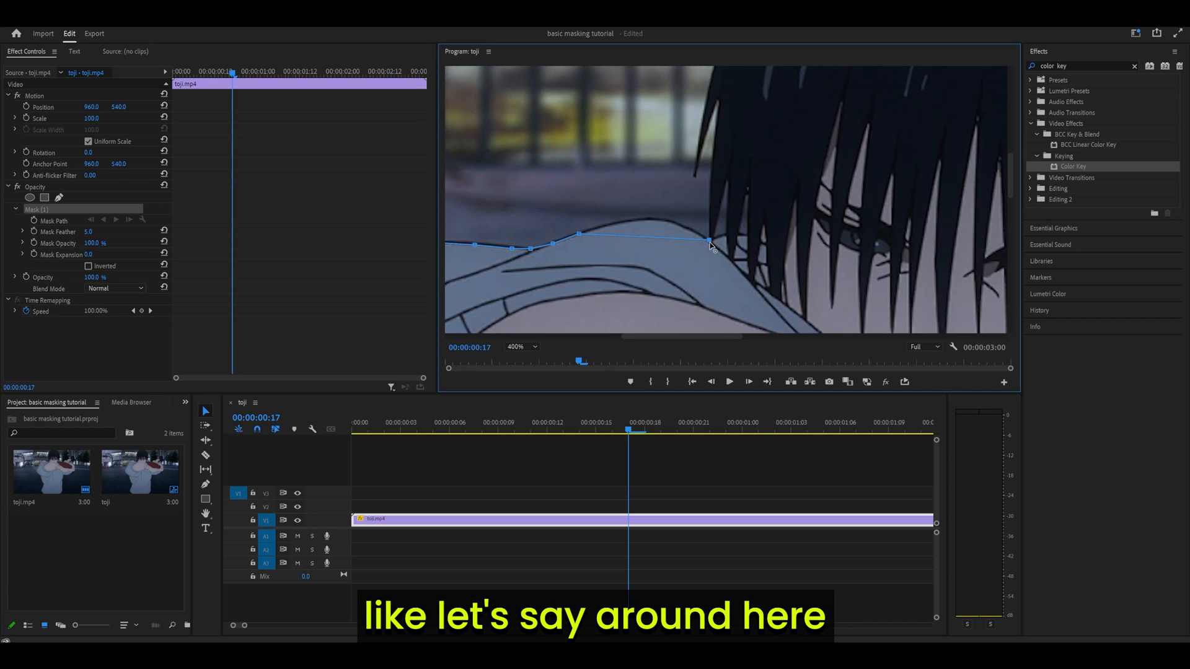
- Add curved mask points where the shoulder meets the hair and up the hair edge
{"action": "left_click_drag", "start_coordinate": [710, 244], "coordinate": [751, 280]}
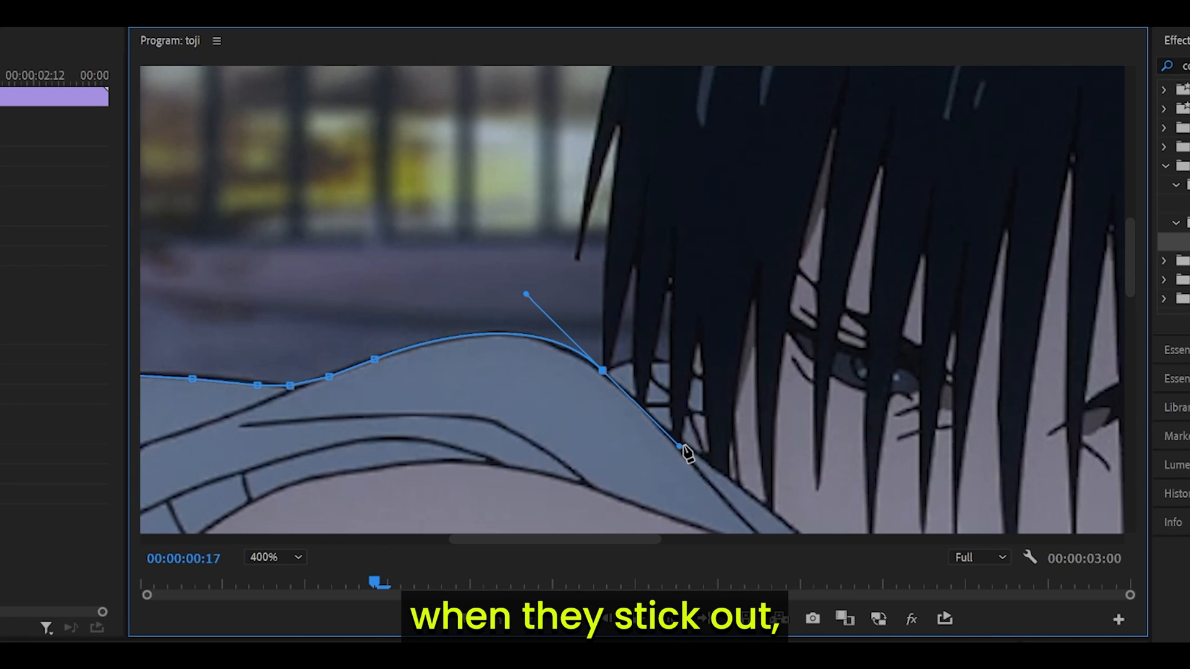
{"action": "left_click_drag", "start_coordinate": [679, 448], "coordinate": [638, 406]}
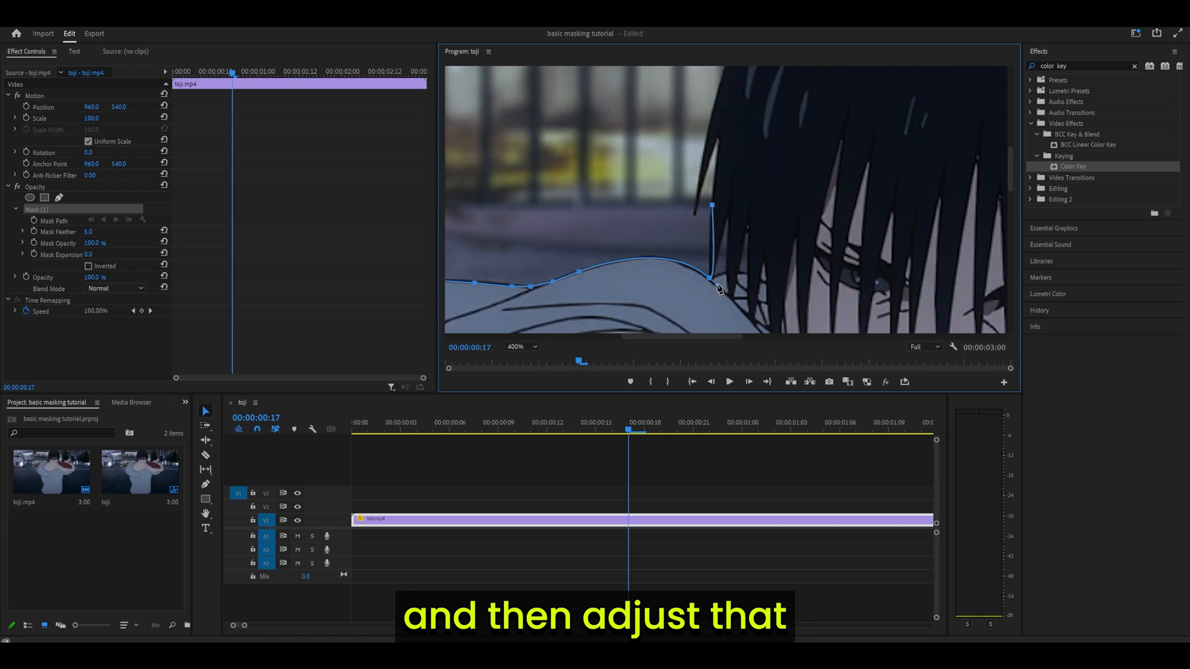
{"action": "left_click_drag", "start_coordinate": [710, 288], "coordinate": [710, 281]}
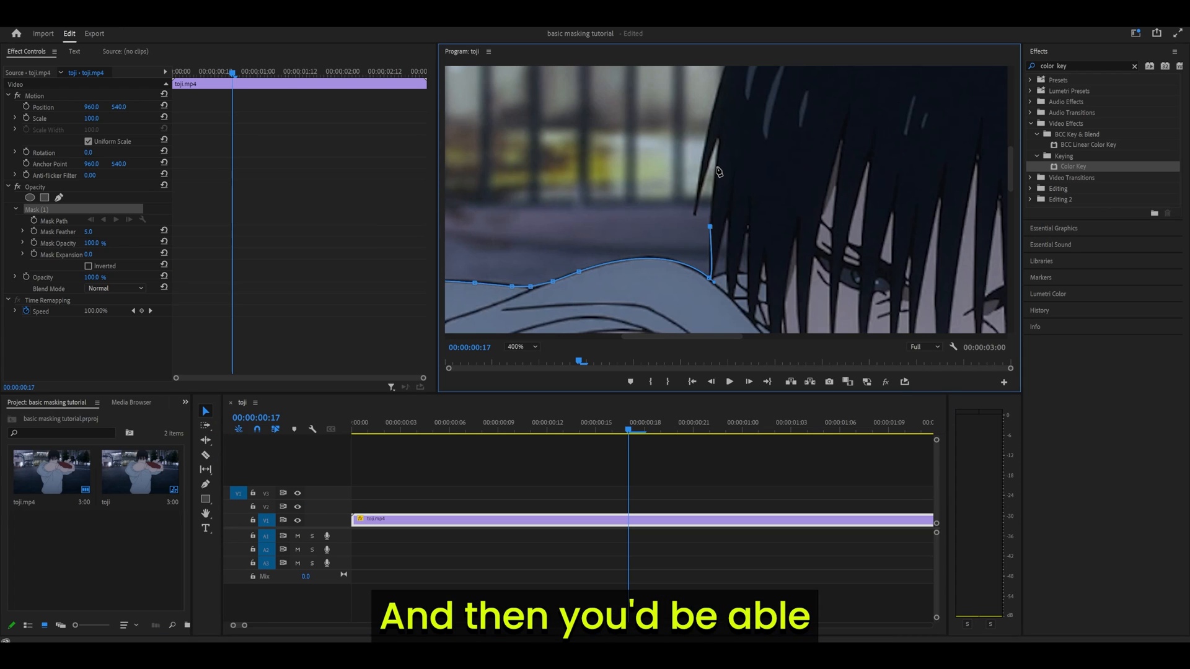
{"action": "left_click_drag", "start_coordinate": [710, 229], "coordinate": [716, 162]}
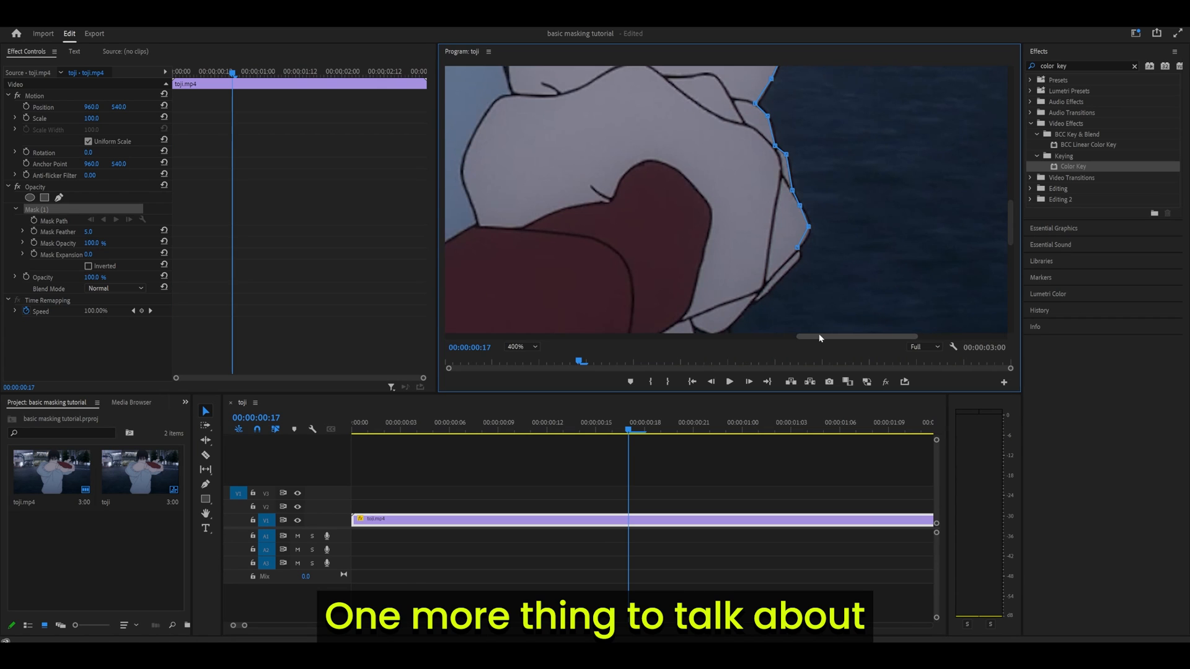
- Bring the clenched fist into view and add mask points along its edge
{"action": "left_click", "coordinate": [724, 256]}
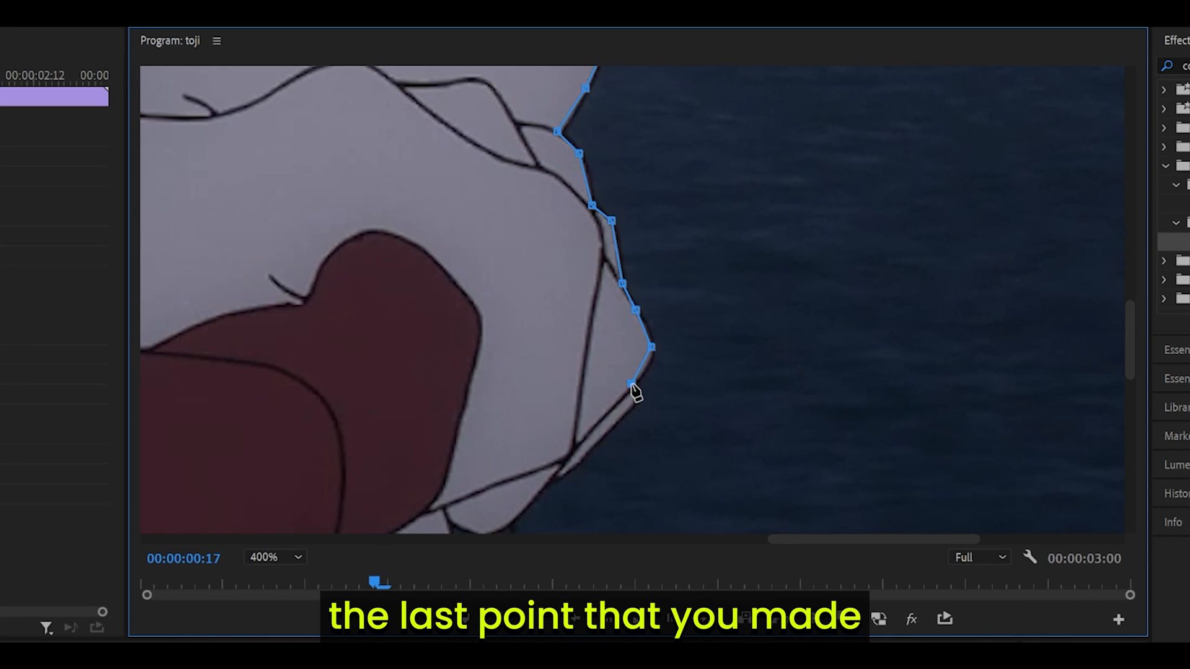
{"action": "left_click", "coordinate": [634, 385]}
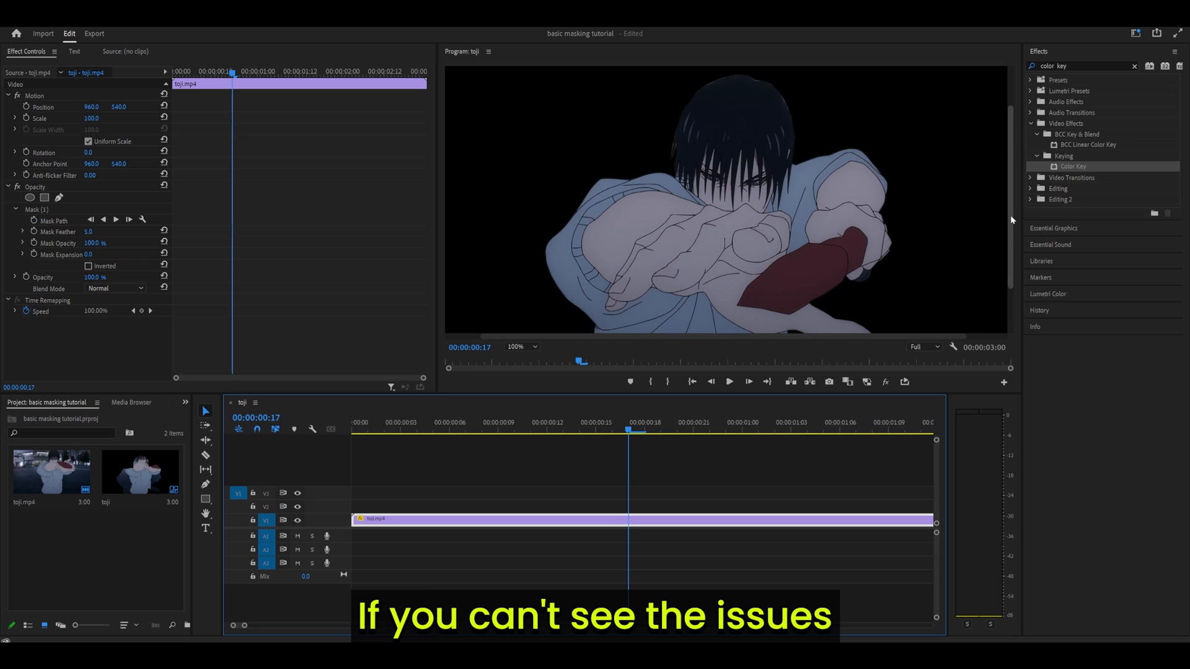
- Give the completed mask a feather of 2 and an expansion of -0.5
{"action": "left_click", "coordinate": [522, 347]}
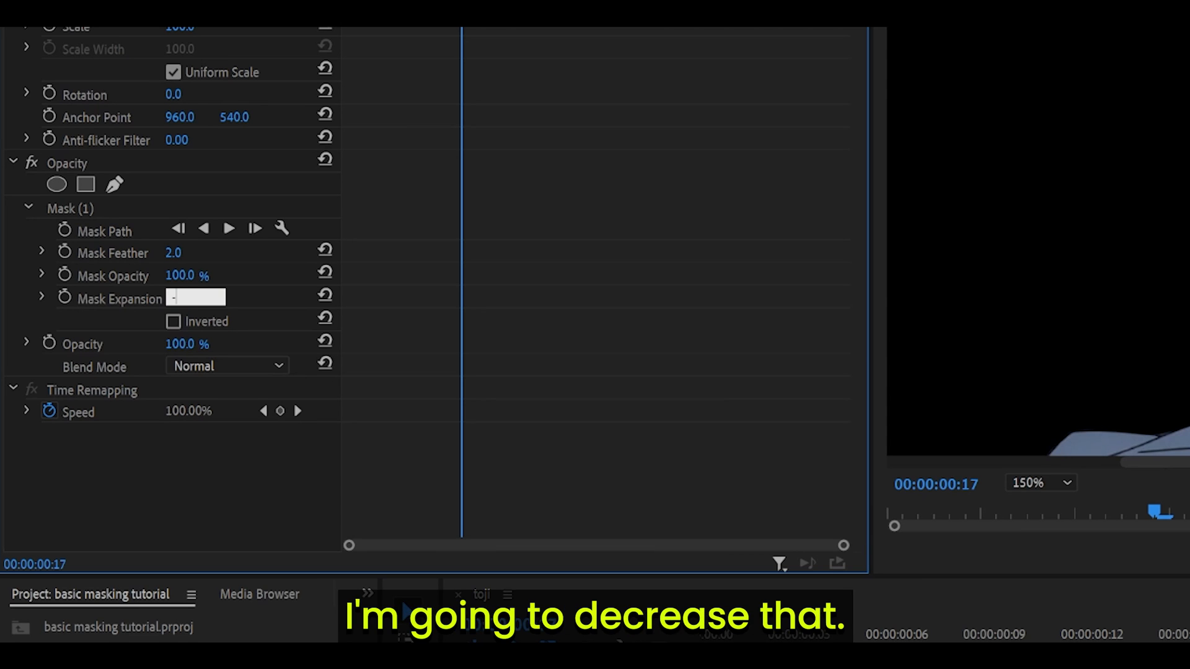
{"action": "type", "text": "-0.5"}
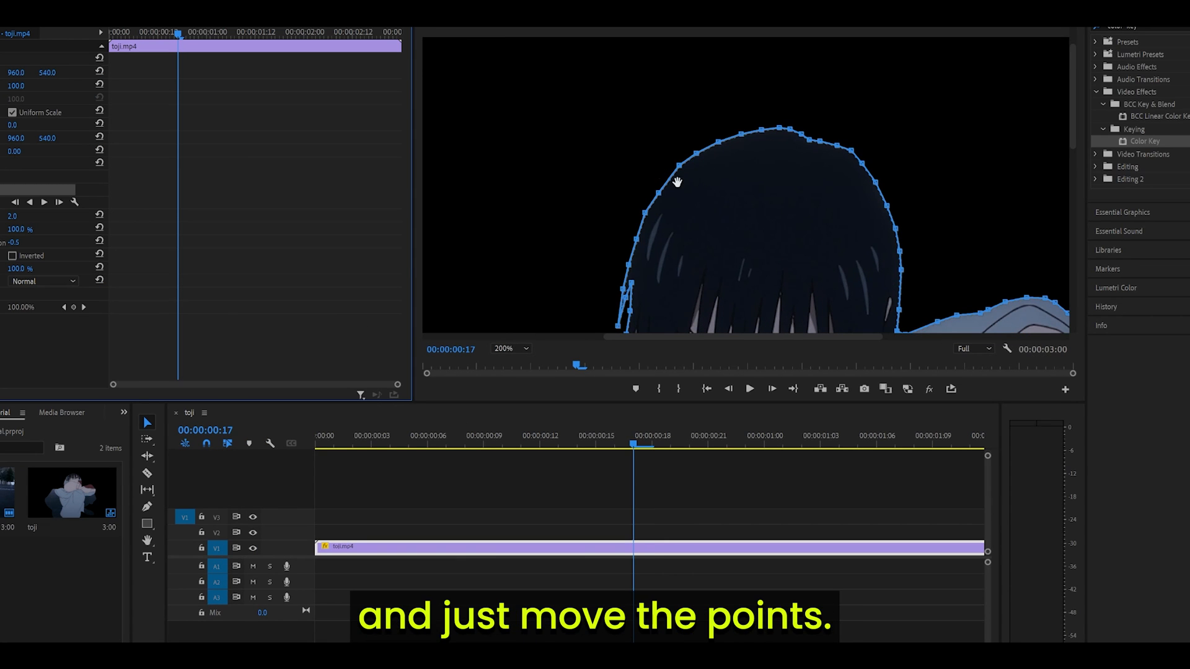
- Adjust a mask point on the hair outline to tighten the path around the head
{"action": "left_click", "coordinate": [755, 561]}
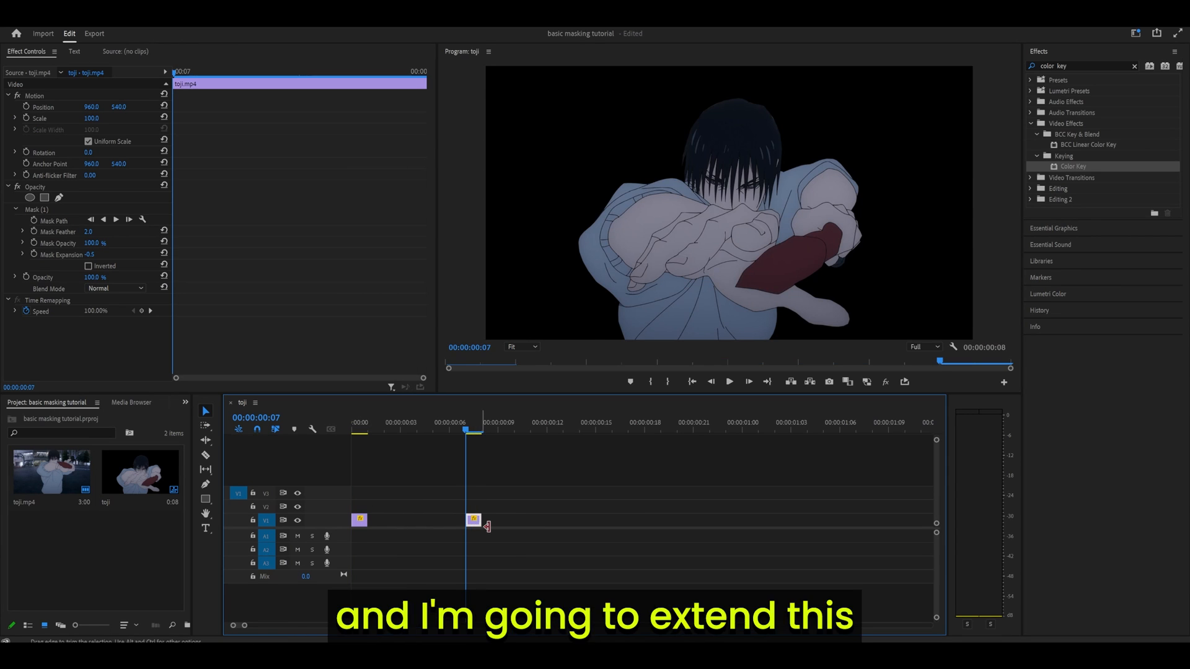
- Drag the short toji clip's edge on V1 to extend its duration
{"action": "left_click_drag", "start_coordinate": [487, 520], "coordinate": [770, 522]}
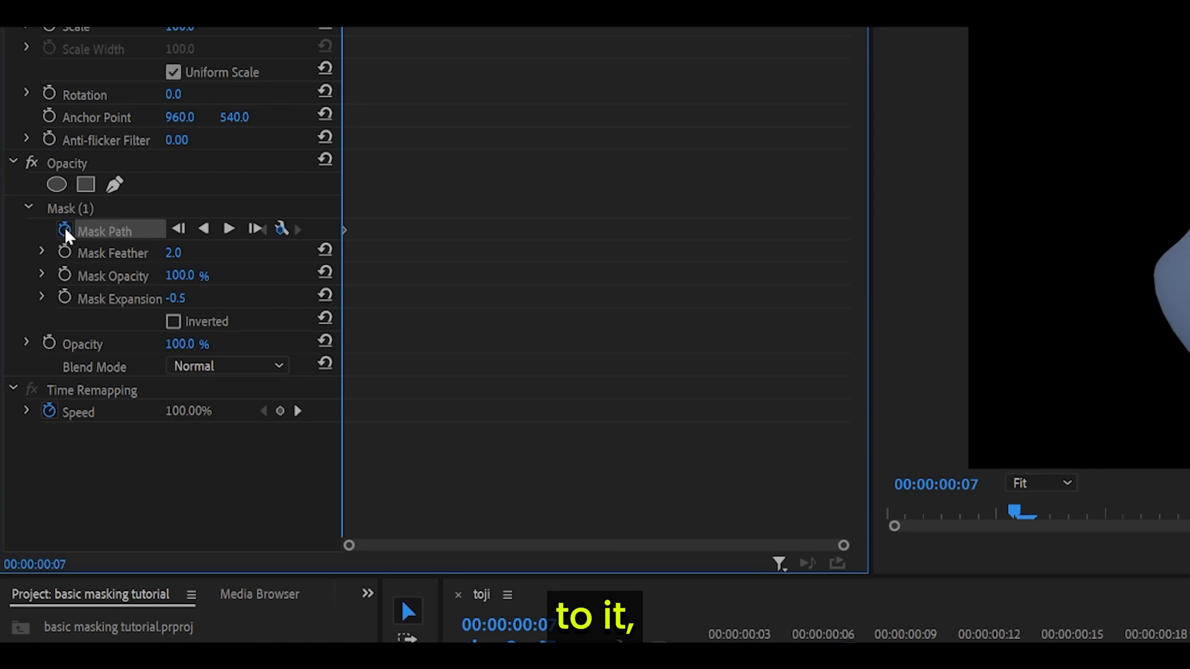
{"action": "mouse_move", "coordinate": [229, 229]}
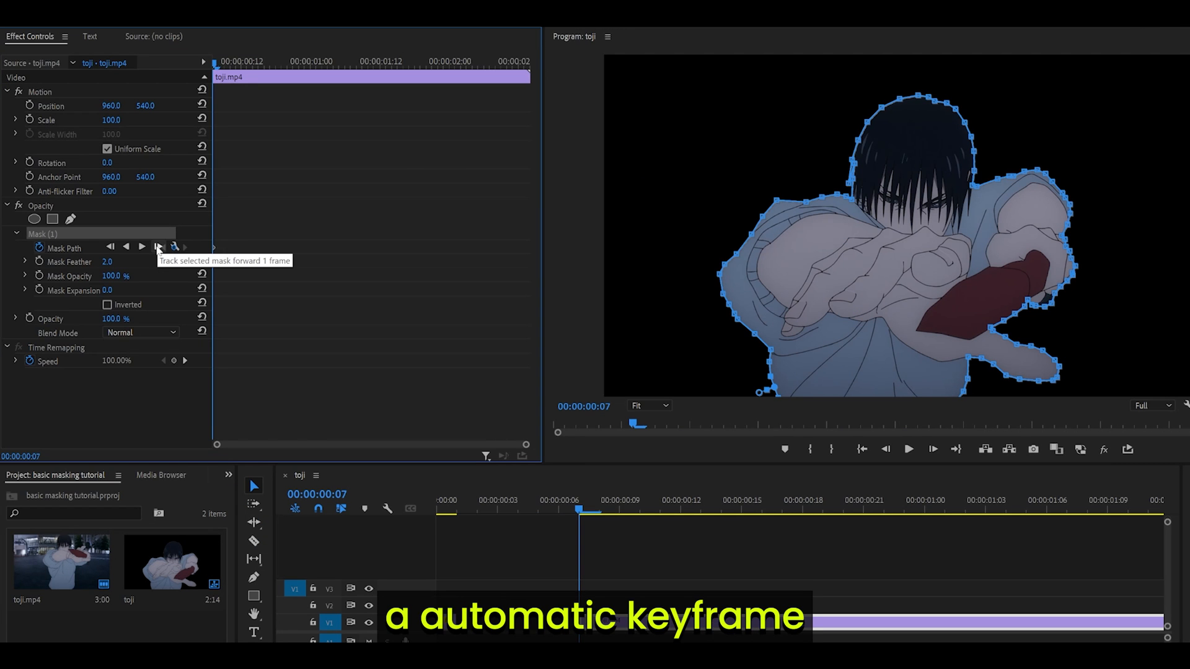
- Track the character mask forward one frame to 00:00:00:07
{"action": "left_click", "coordinate": [158, 248]}
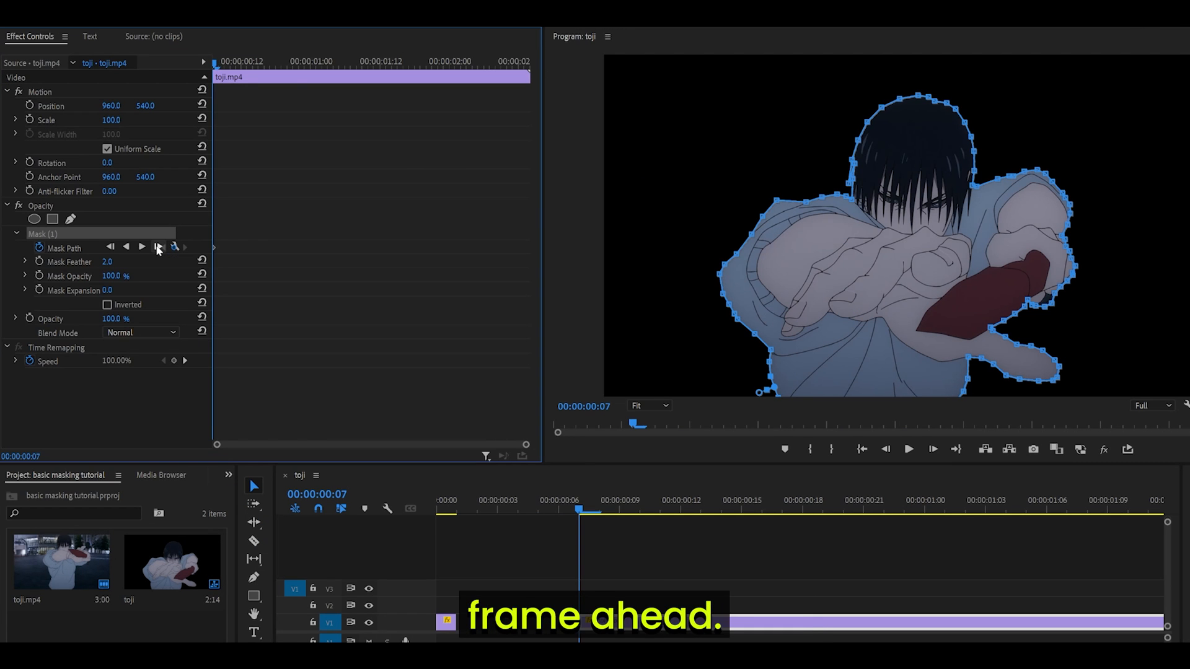